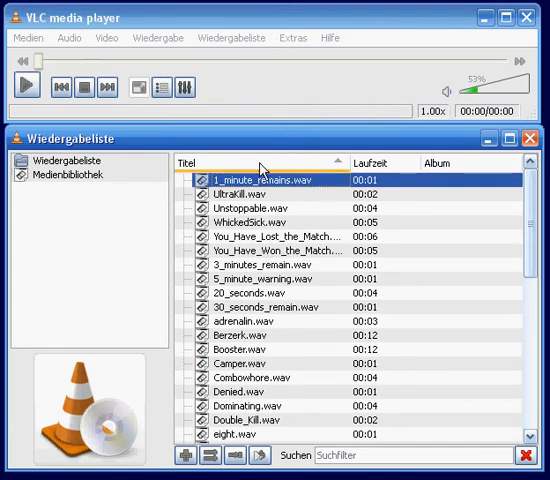
# Step: Play 1_minute_remains.wav and the following clips through to 30_seconds_remain.wav
pyautogui.doubleClick(264, 180)
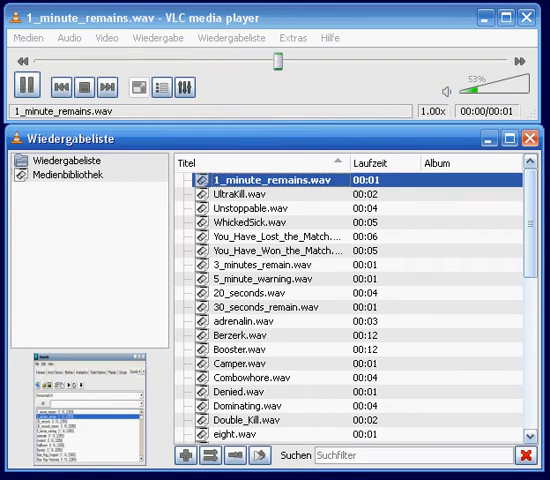
pyautogui.doubleClick(256, 192)
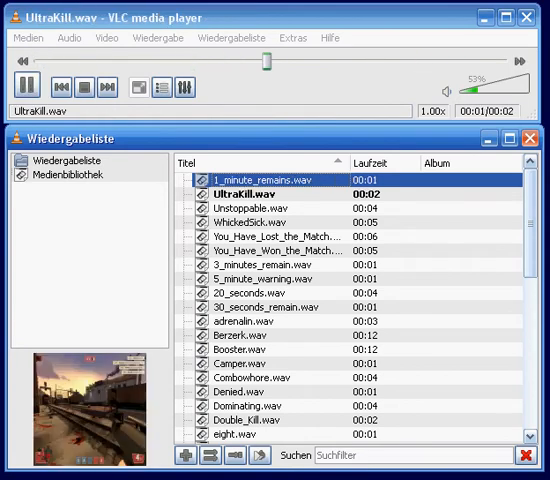
pyautogui.doubleClick(252, 208)
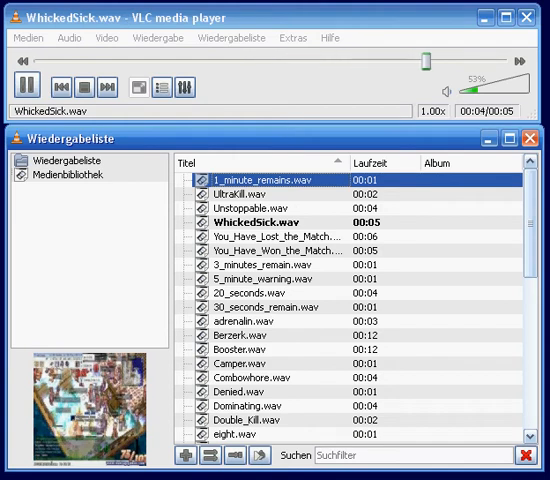
pyautogui.doubleClick(280, 236)
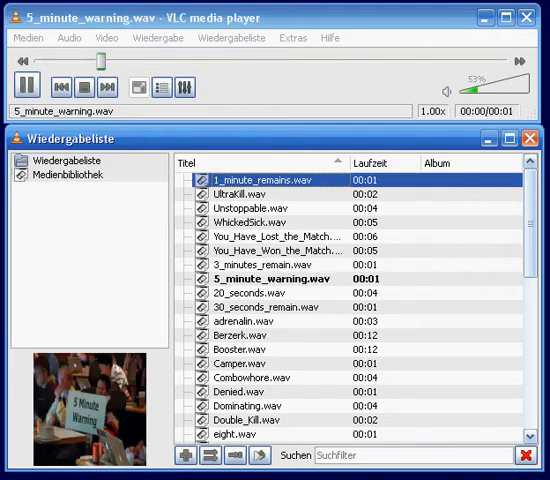
pyautogui.doubleClick(244, 292)
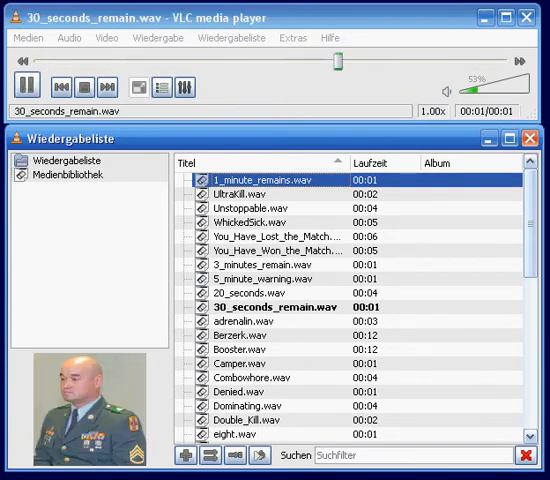
# Step: Play the next clips down the list, including Berzerk.wav and Denied.wav, reaching Headhunter.wav
pyautogui.doubleClick(236, 334)
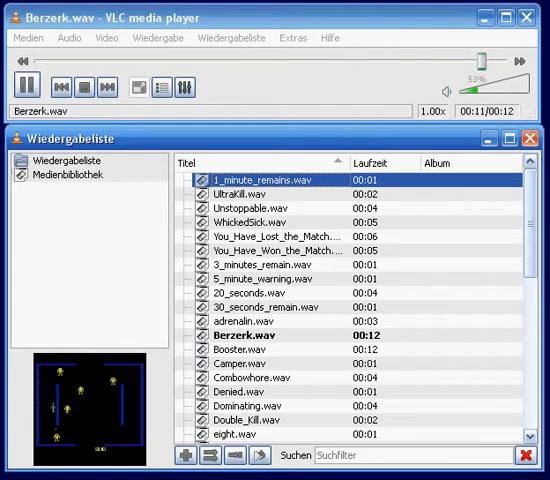
pyautogui.doubleClick(236, 348)
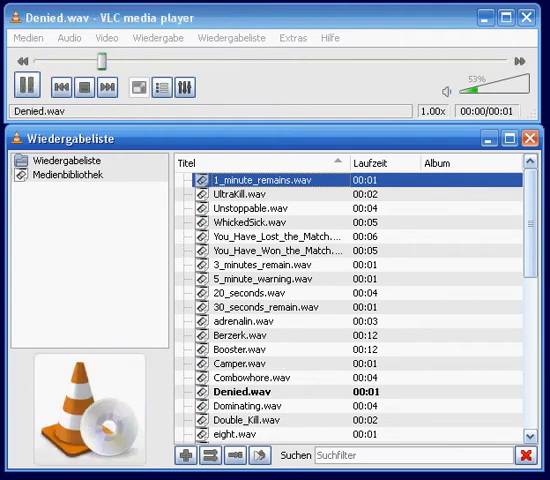
pyautogui.doubleClick(258, 404)
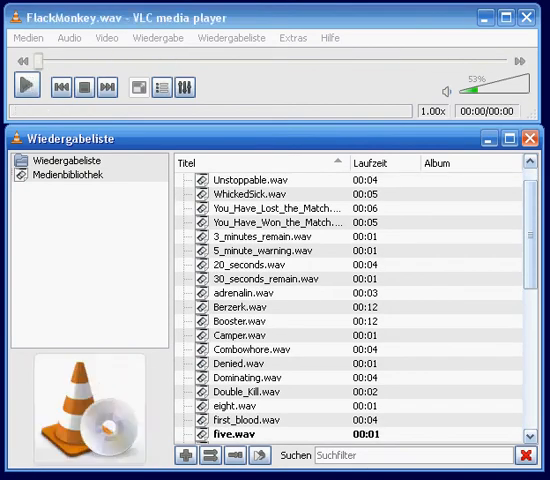
pyautogui.click(26, 86)
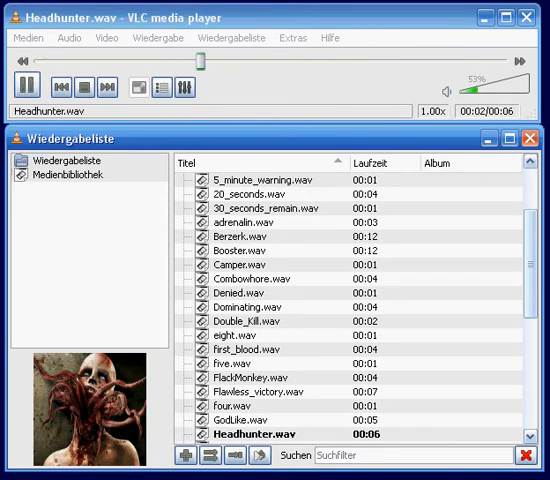
# Step: Let playback run on past Headhunter.wav to Multikill.wav while adjusting the playlist view
pyautogui.moveTo(196, 62); pyautogui.dragTo(370, 62)
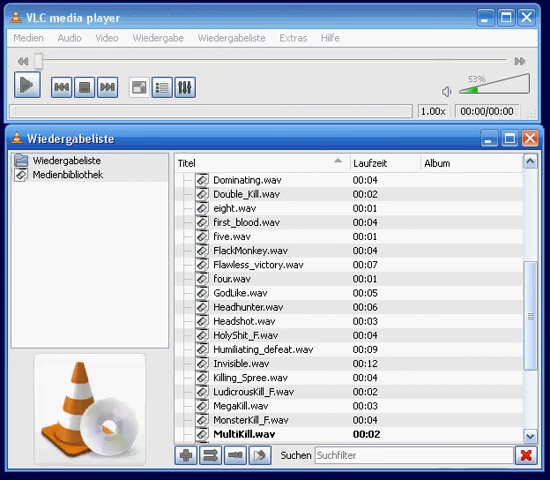
# Step: Scroll the playlist to its end as the last clips play on to nine.wav
pyautogui.scroll(-3)
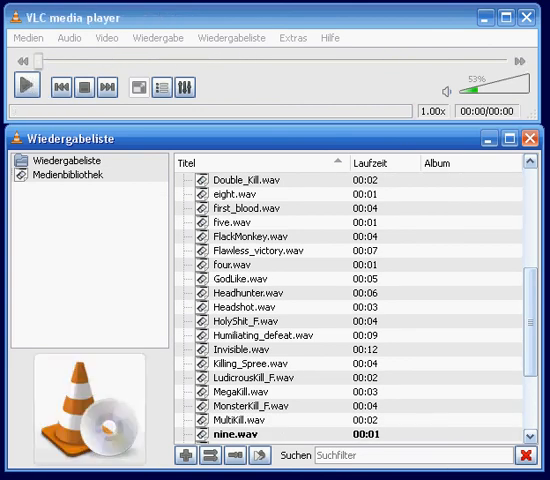